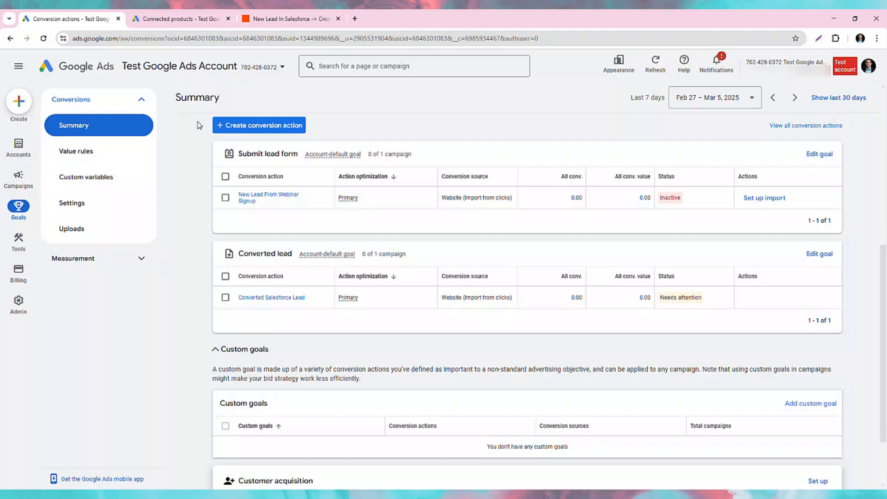
Create a Google Ads conversion action importing click conversions from CRMs or files, skipping data source setup.
click(259, 125)
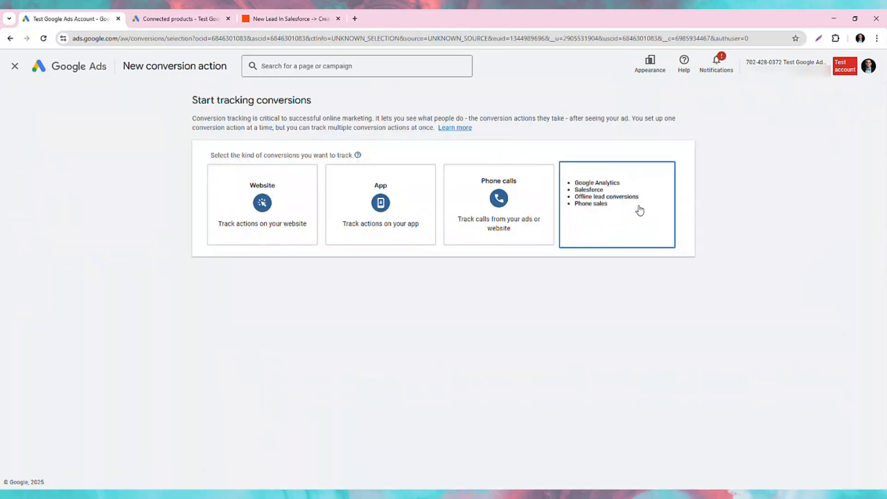
click(616, 204)
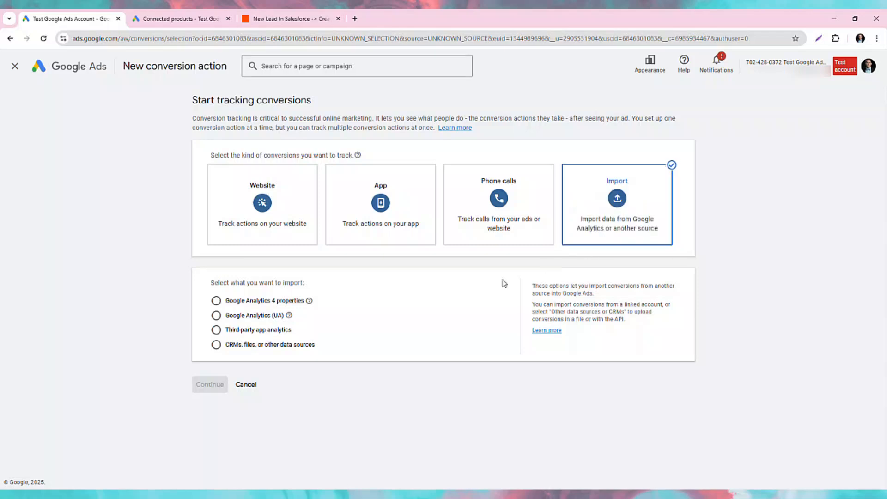
click(216, 344)
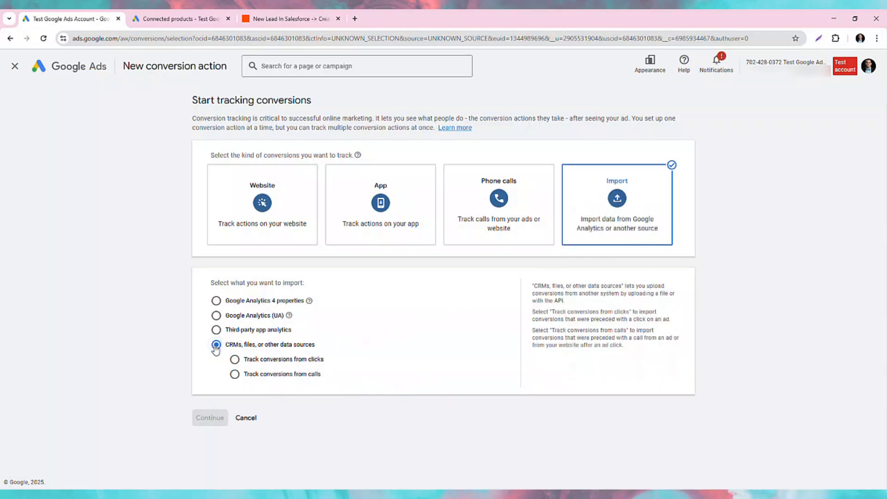
mouse_move(234, 359)
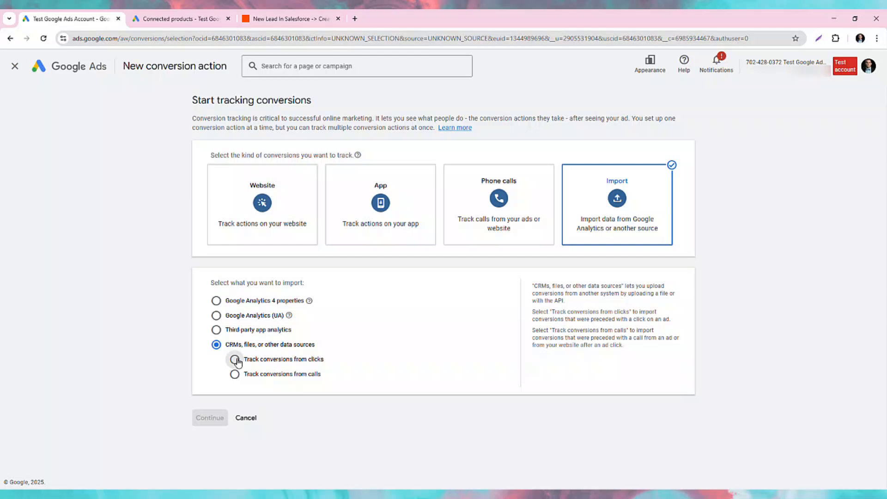
click(235, 360)
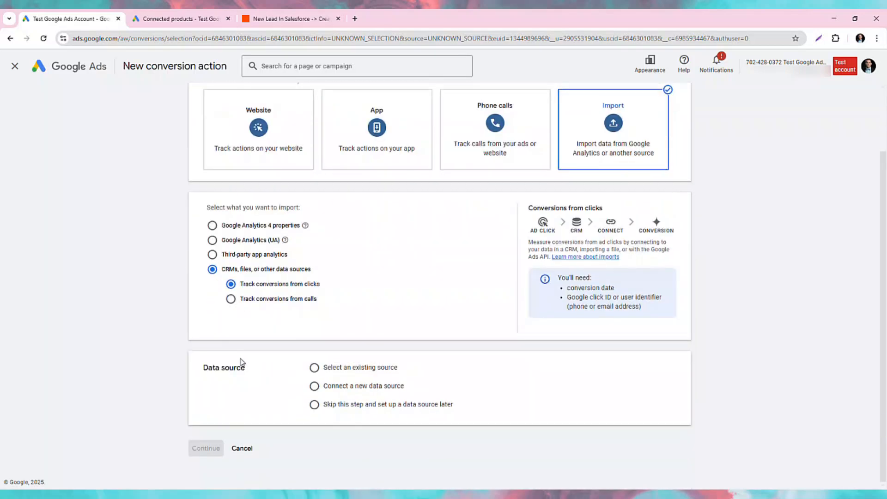
mouse_move(315, 405)
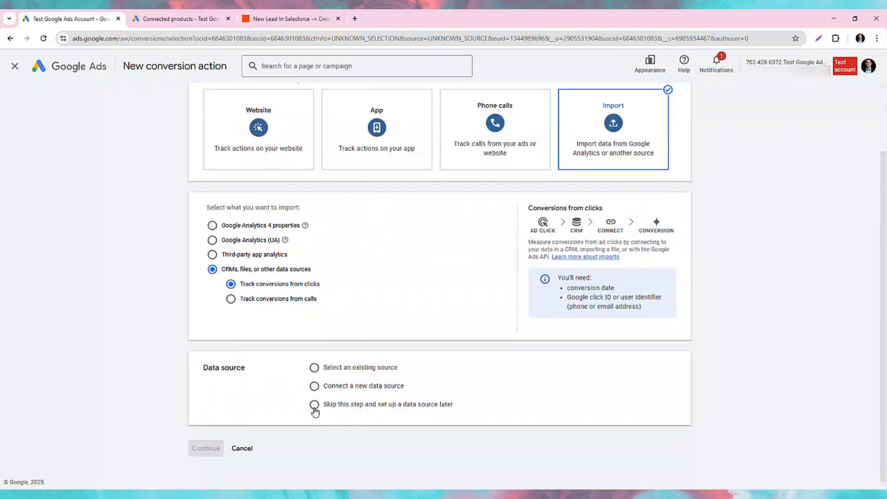
click(314, 404)
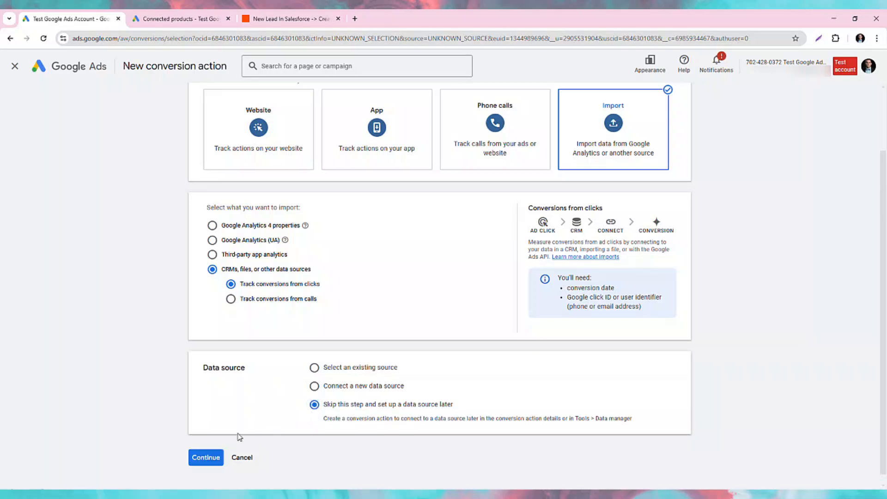
mouse_move(205, 457)
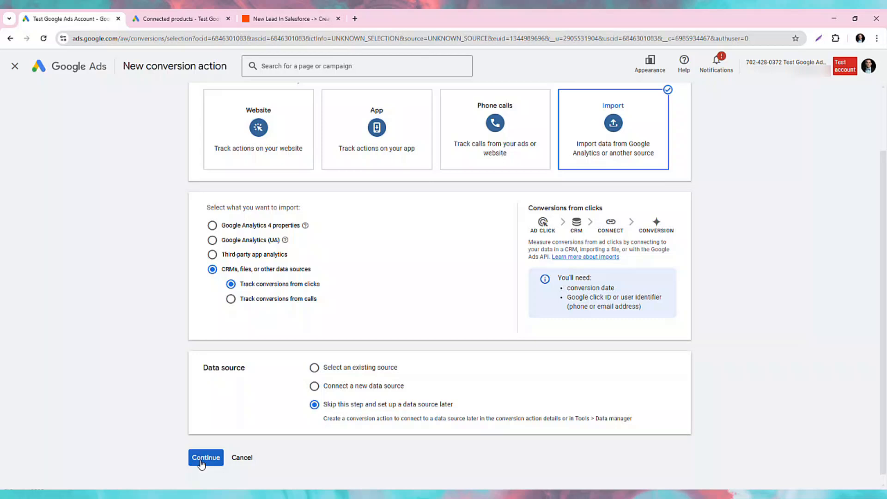
Add a 'Submit lead form' conversion action named 'New Lead From Form'.
click(205, 457)
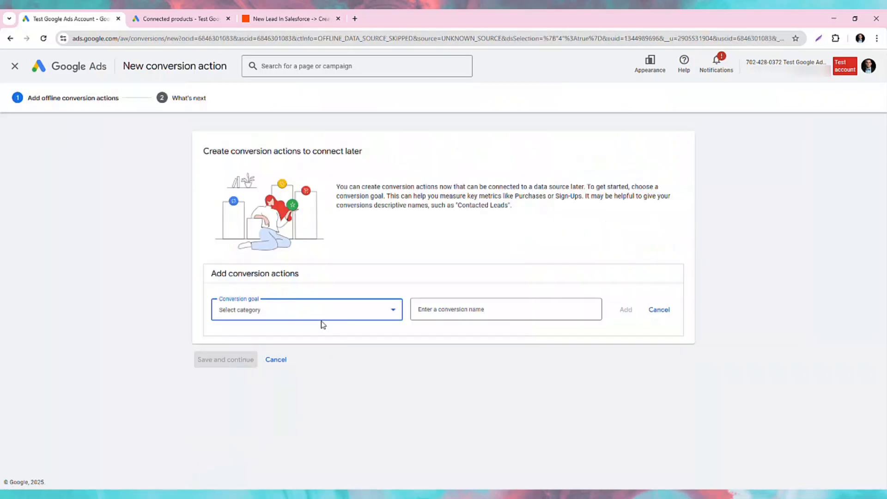
click(305, 309)
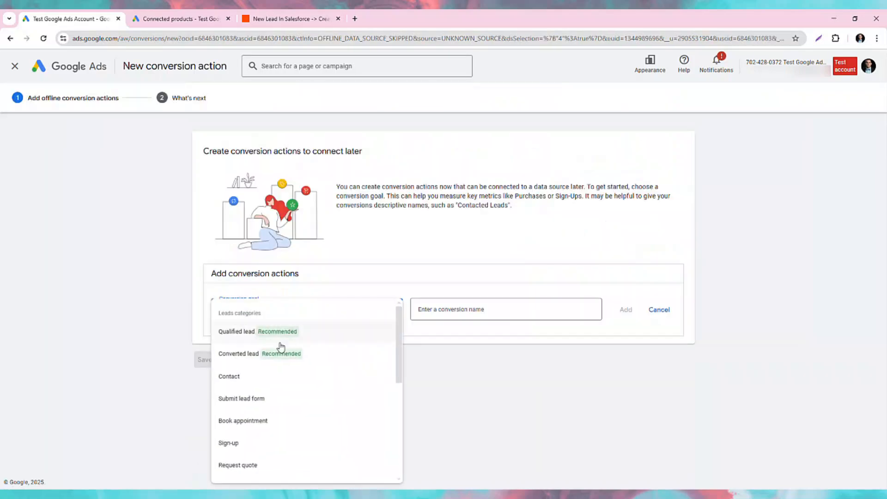
mouse_move(241, 398)
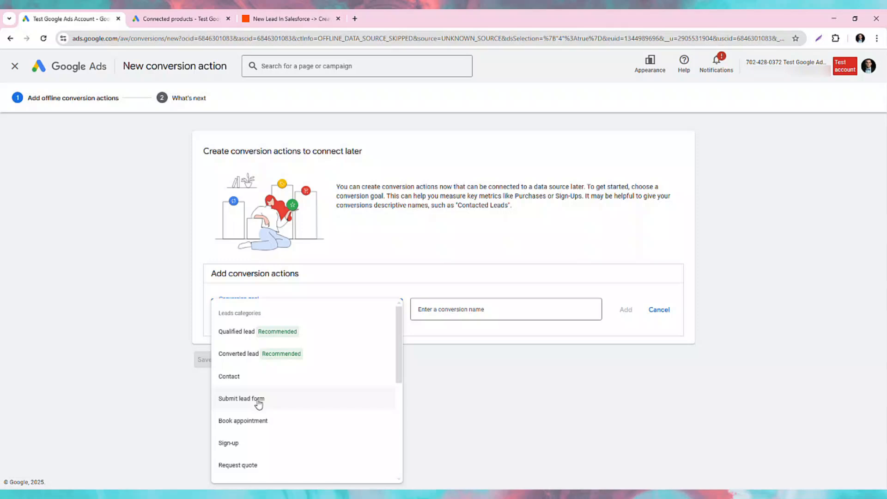
click(241, 399)
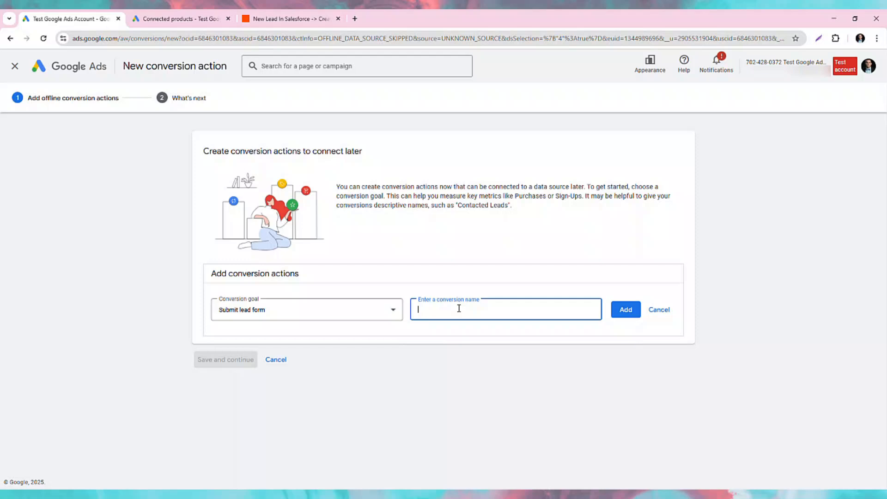
text(New Lead From Form)
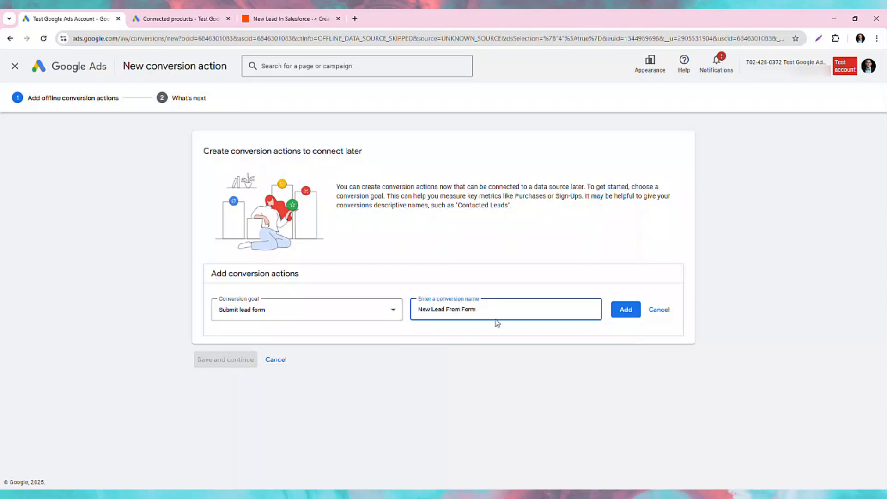
click(625, 309)
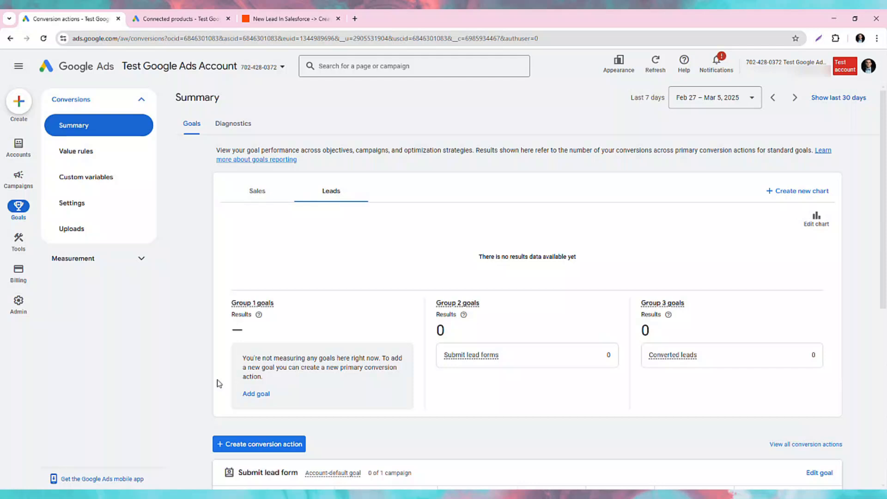
Confirm Zapier is linked under Data manager's connected products, then return to the Zap draft.
scroll(down, 3)
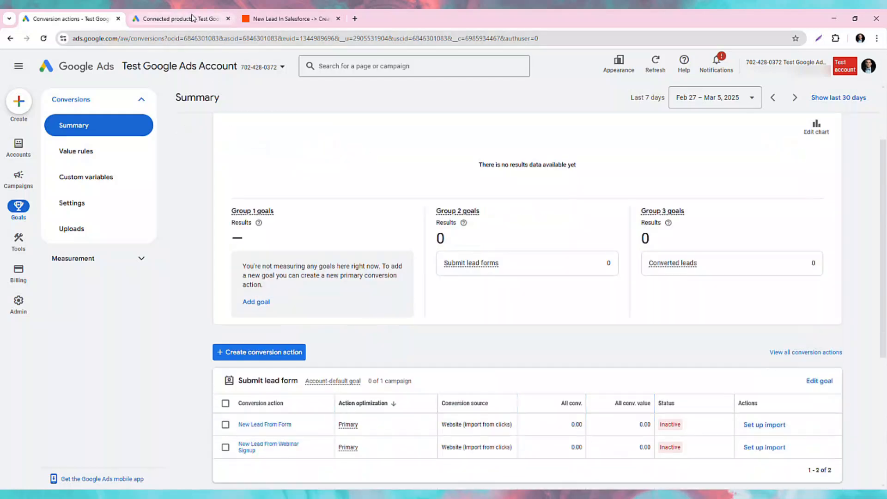
click(179, 19)
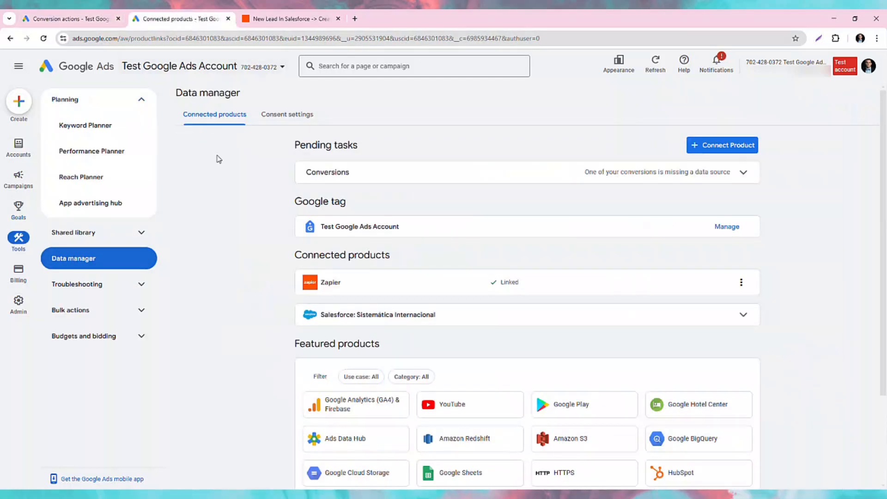
mouse_move(275, 290)
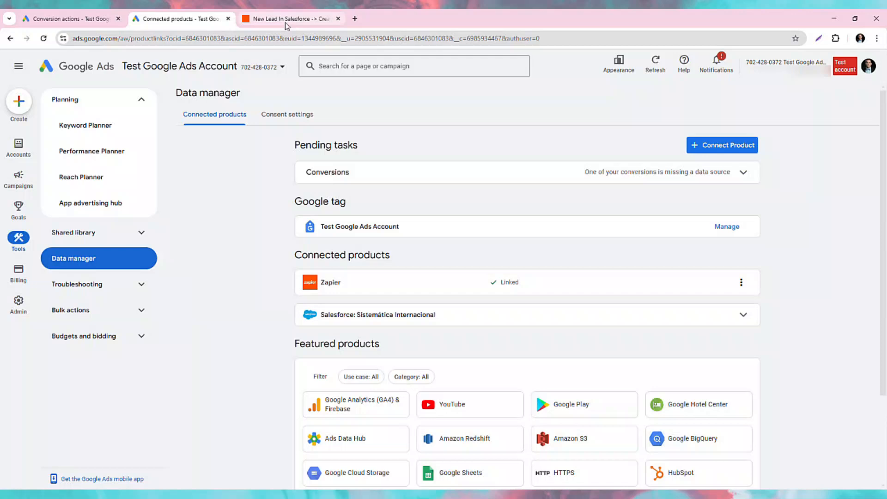
click(289, 19)
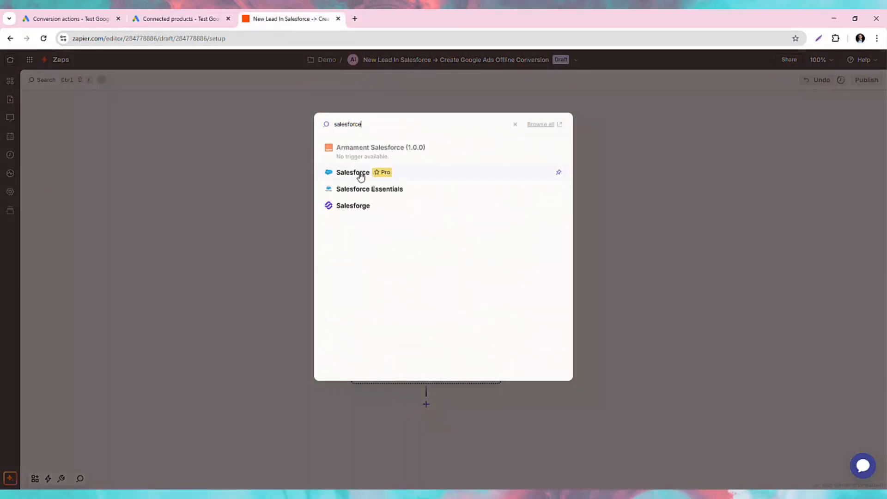
Set the Zap trigger to Salesforce 'New Lead' with the connected Salesforce account.
click(353, 172)
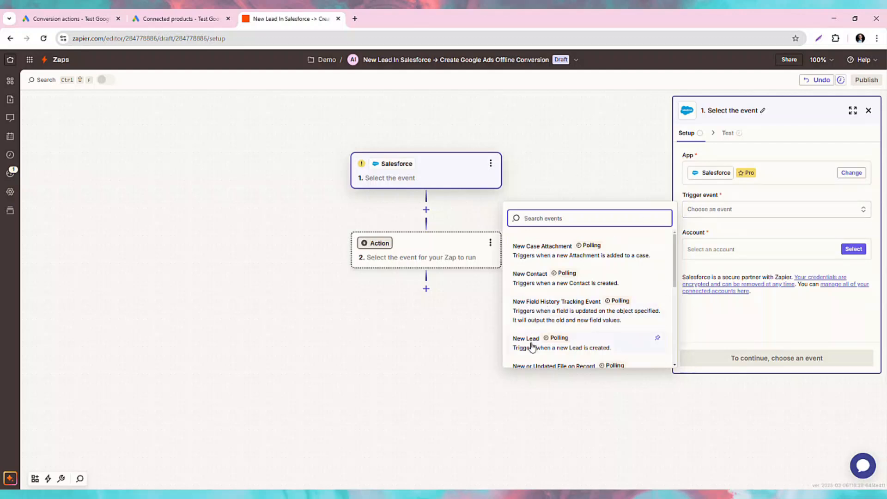
click(526, 339)
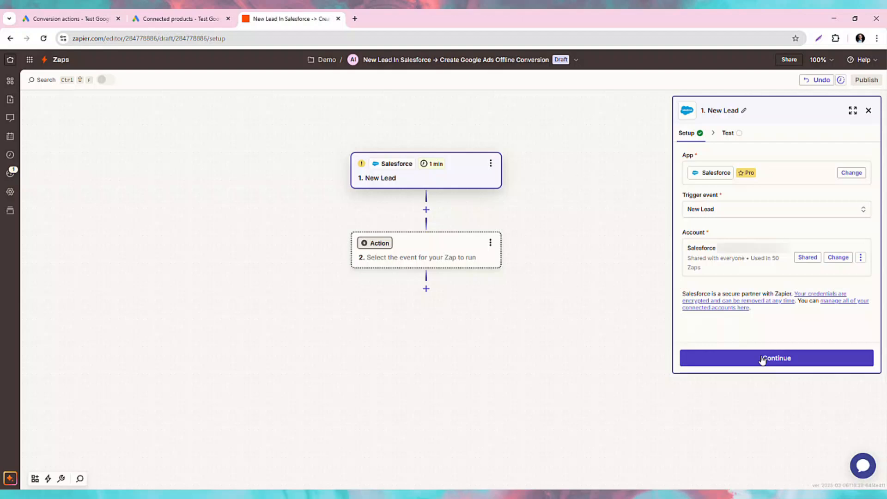
click(775, 357)
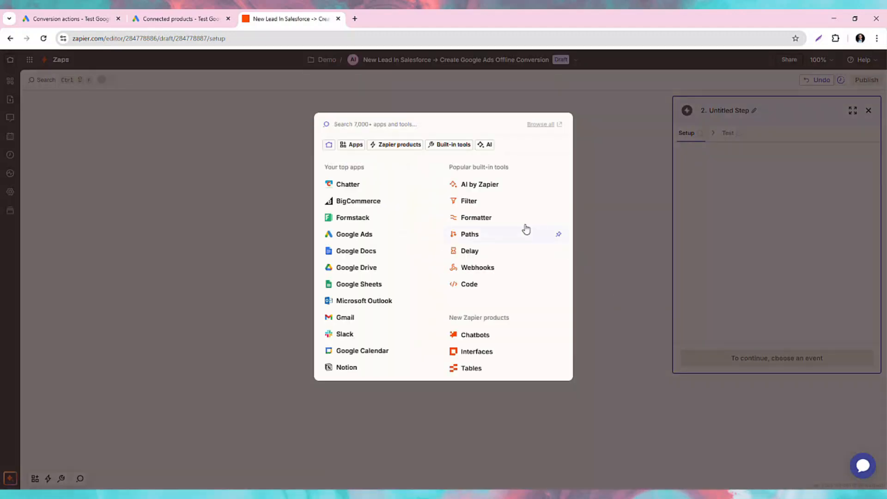
Rename the filter step 'Ensure Email Exists' and add a Delay by Zapier step.
click(468, 201)
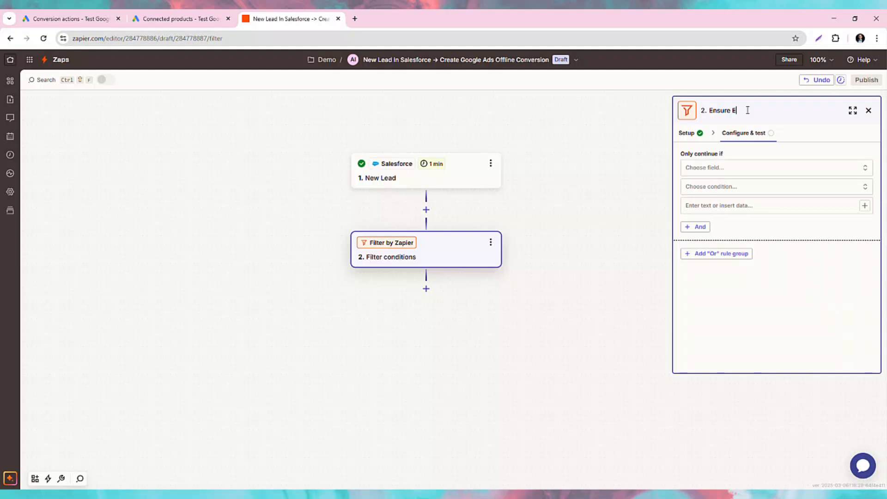
text(mail Exists)
text(delay)
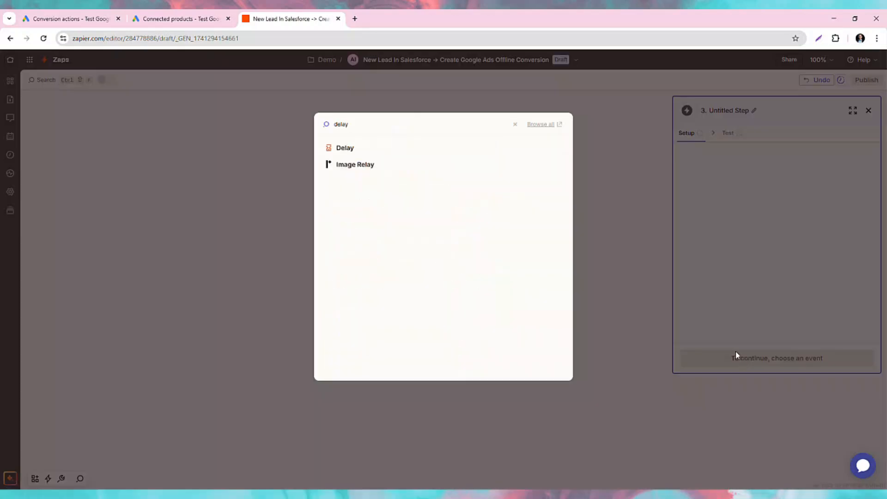
click(345, 148)
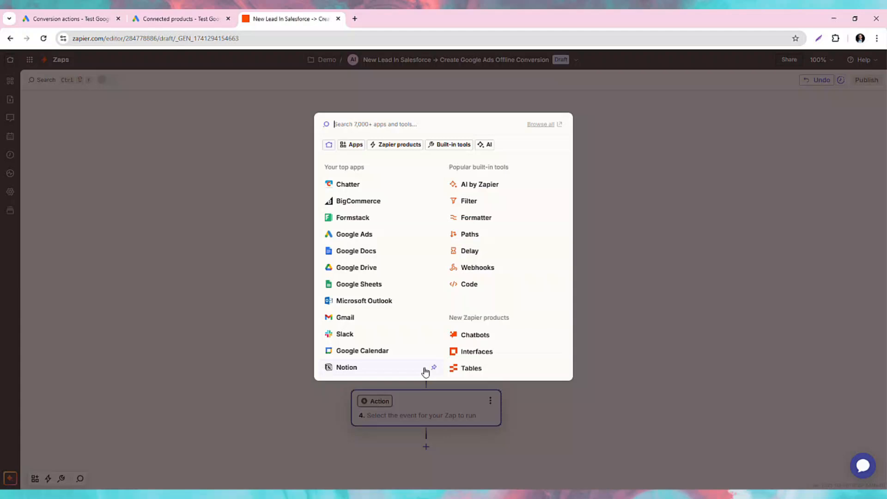
Make step four Google Ads 'Send Offline Conversion' using Test Google Ads Account (Manager) and email identifier.
click(354, 233)
text(offline)
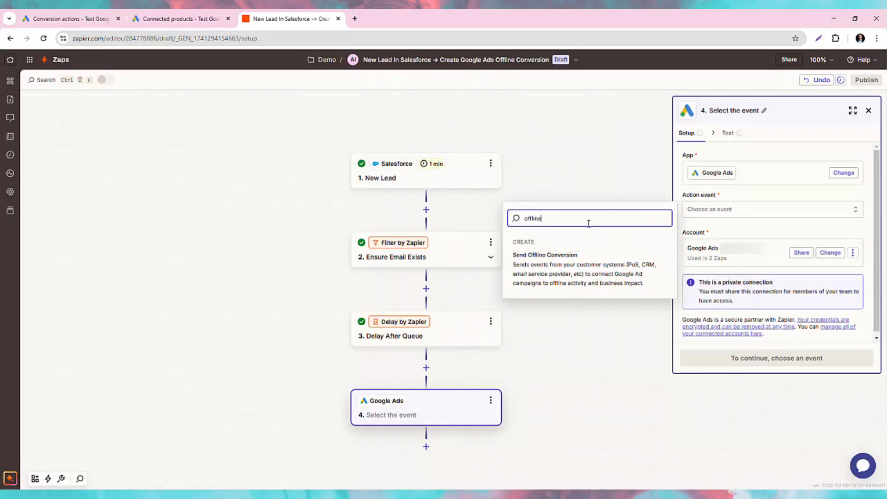
click(544, 255)
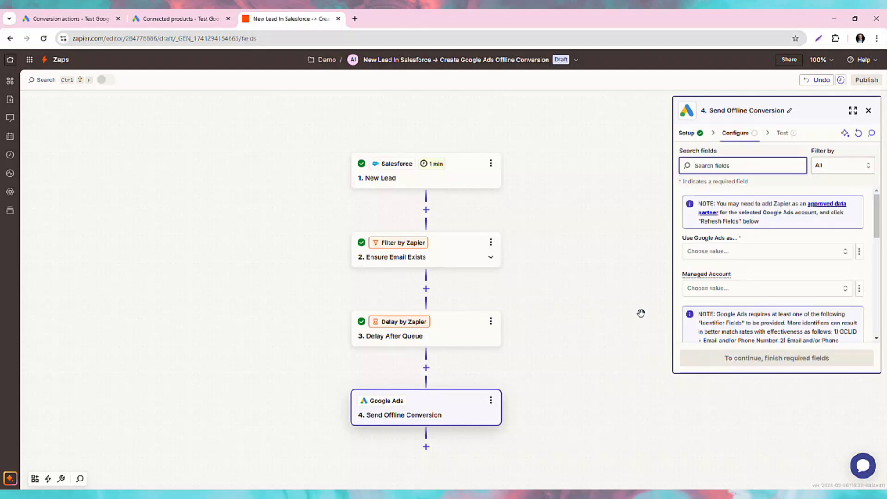
click(767, 251)
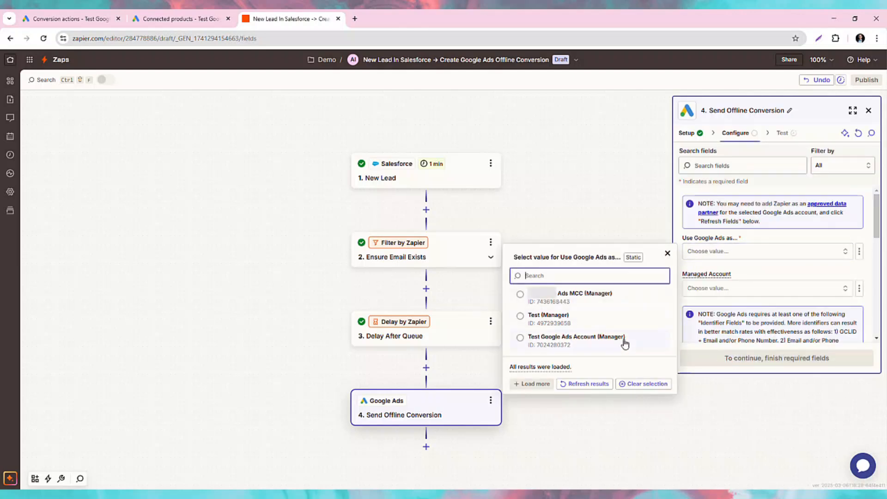
click(576, 337)
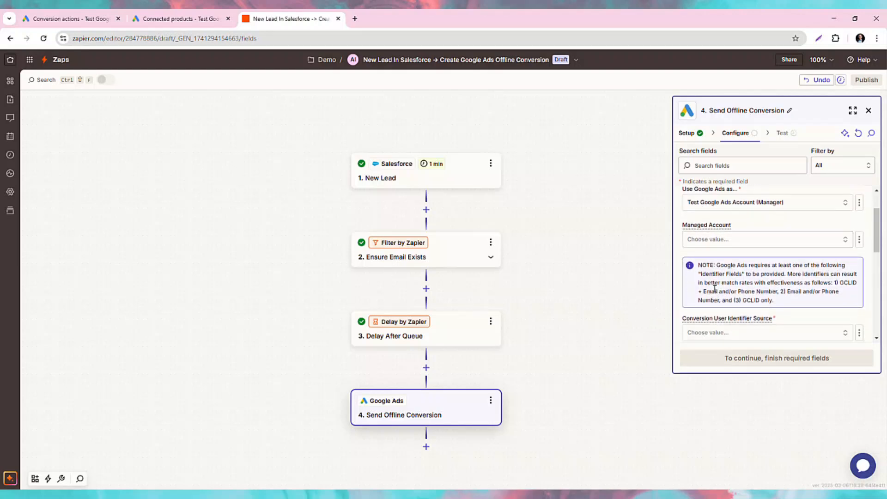
click(764, 332)
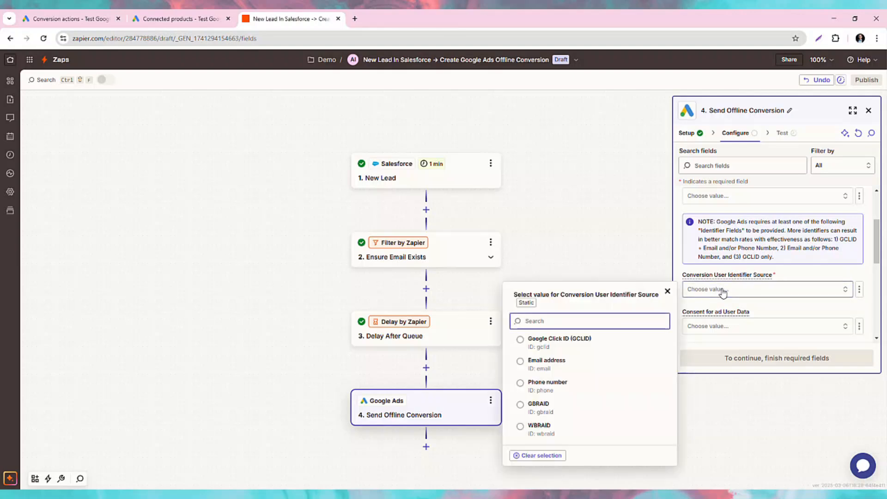
click(667, 290)
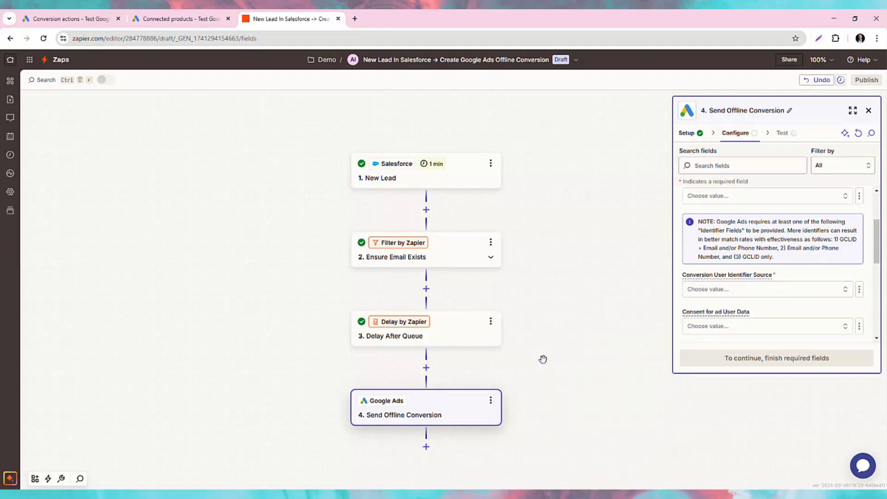
Target 'New Lead From Form' and map the lead's Created Date into Timestamp.
click(770, 206)
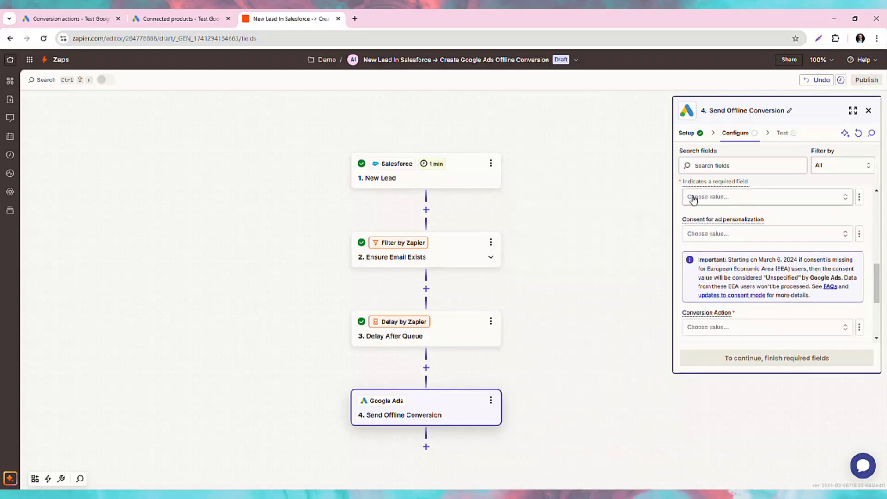
mouse_move(738, 223)
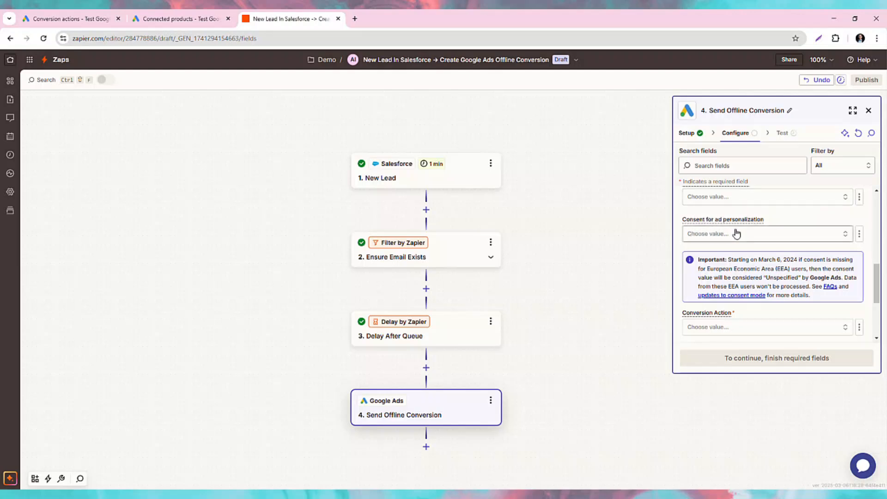
scroll(down, 3)
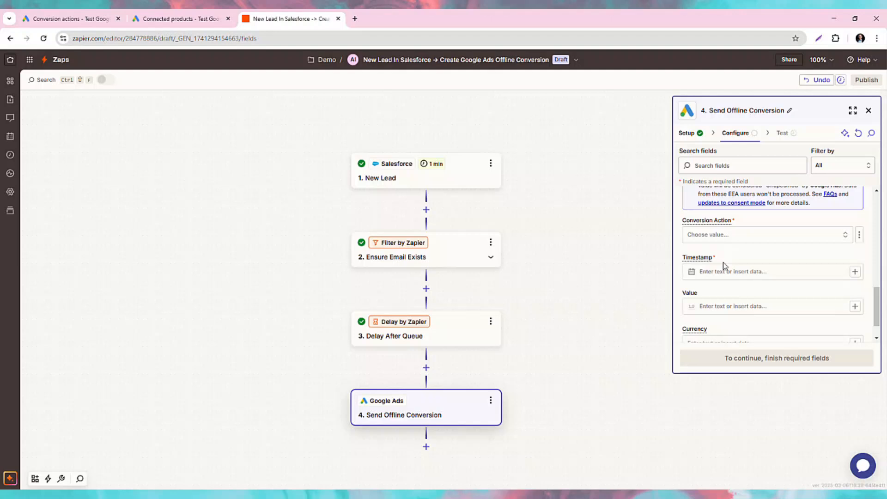
click(764, 234)
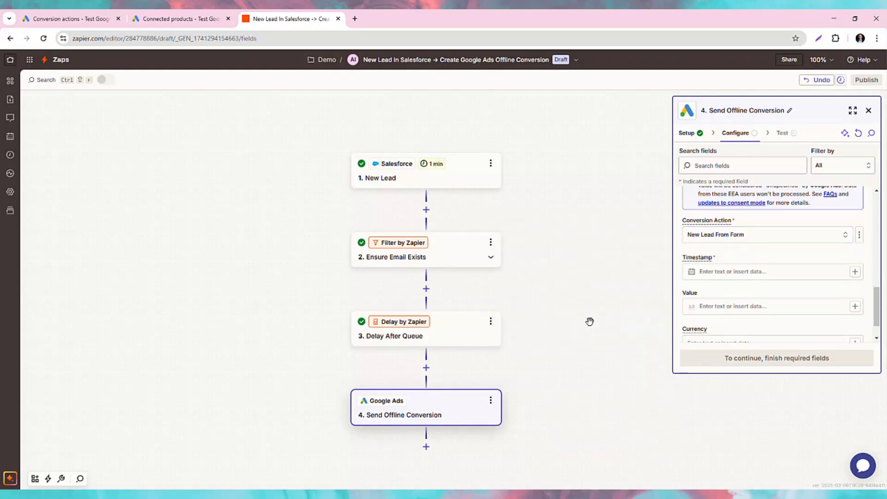
mouse_move(854, 274)
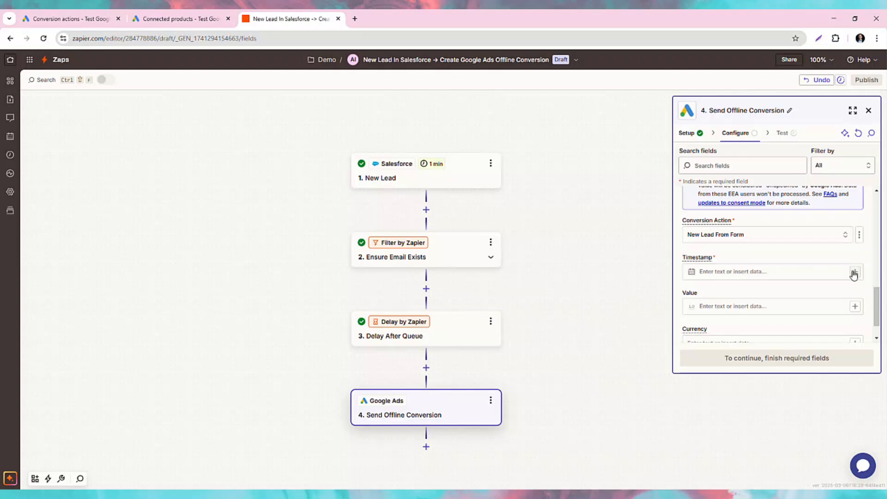
click(855, 272)
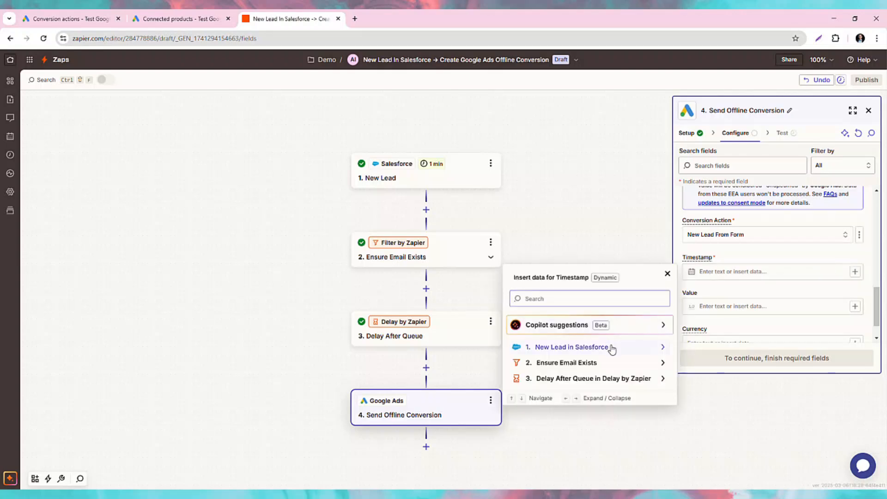
text(crea)
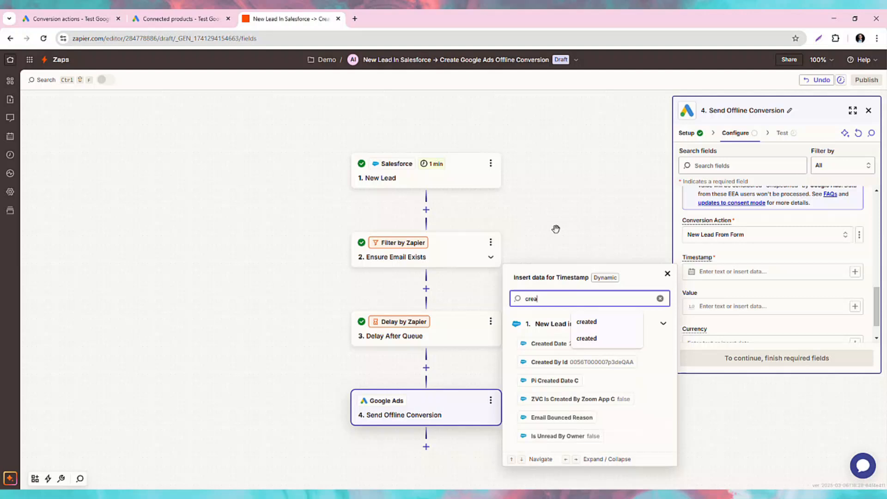
click(549, 343)
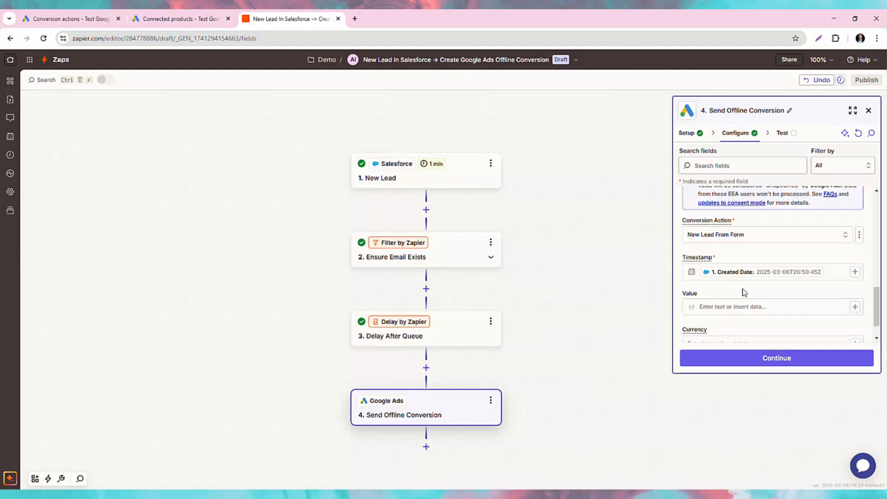
scroll(down, 3)
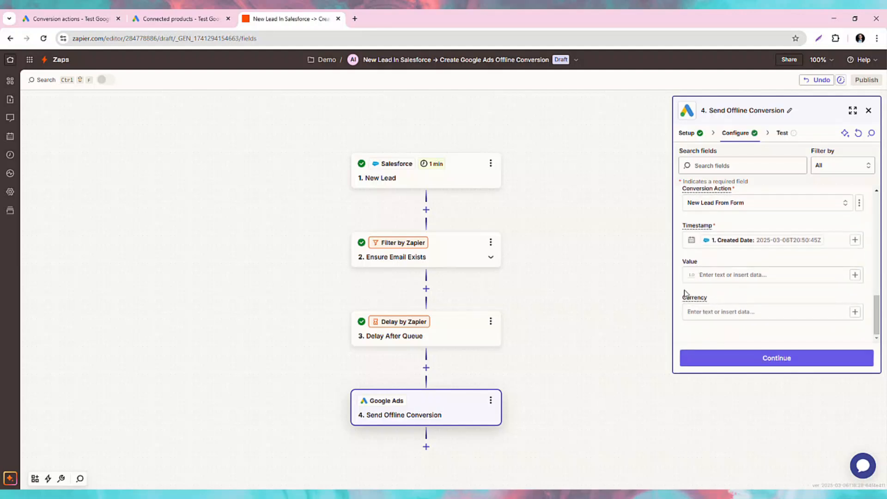
Skip the Google Ads step test and publish the Zap as version v1.
click(776, 358)
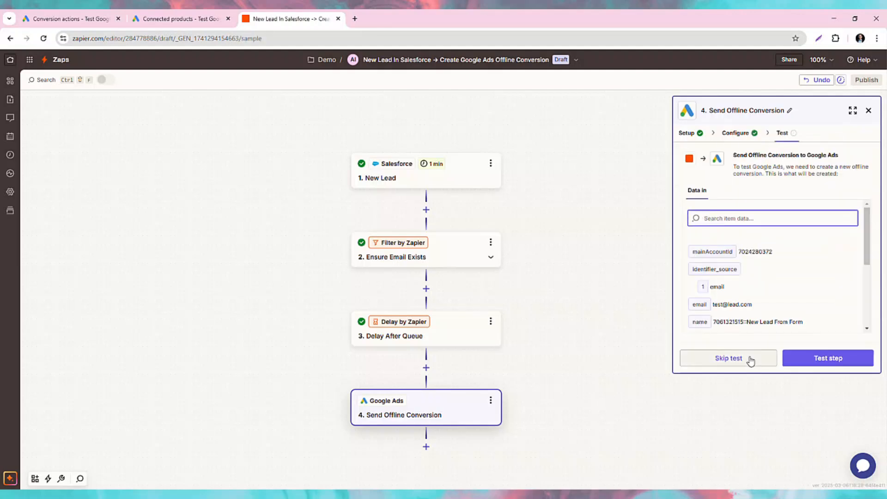
click(729, 358)
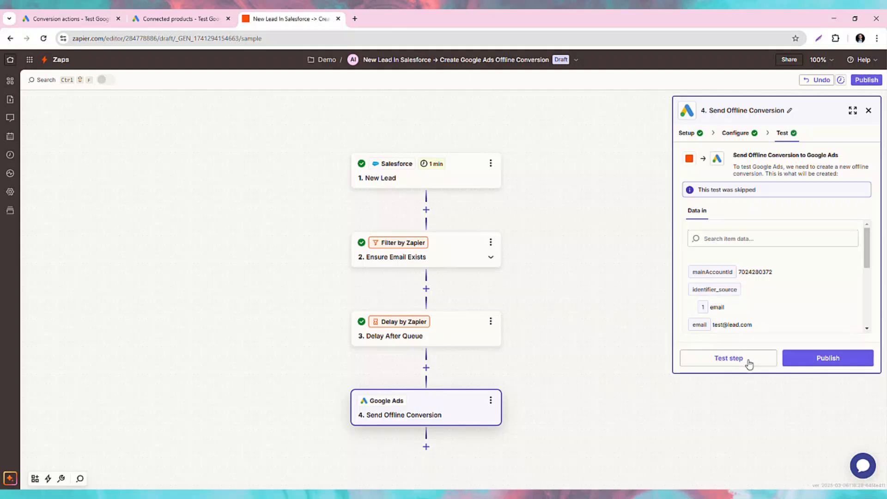
mouse_move(827, 357)
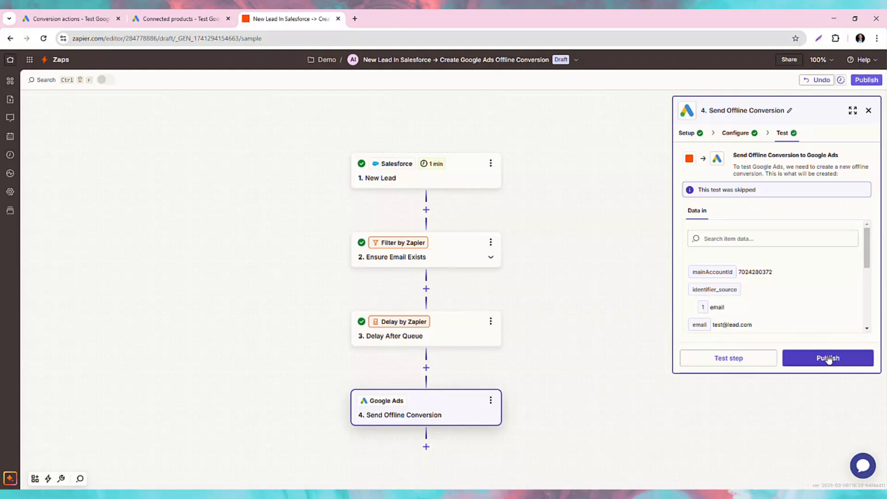
click(827, 358)
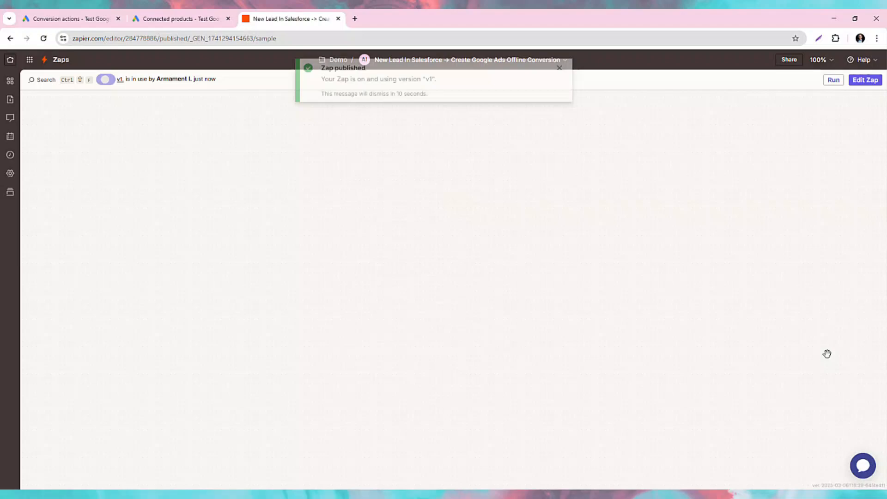